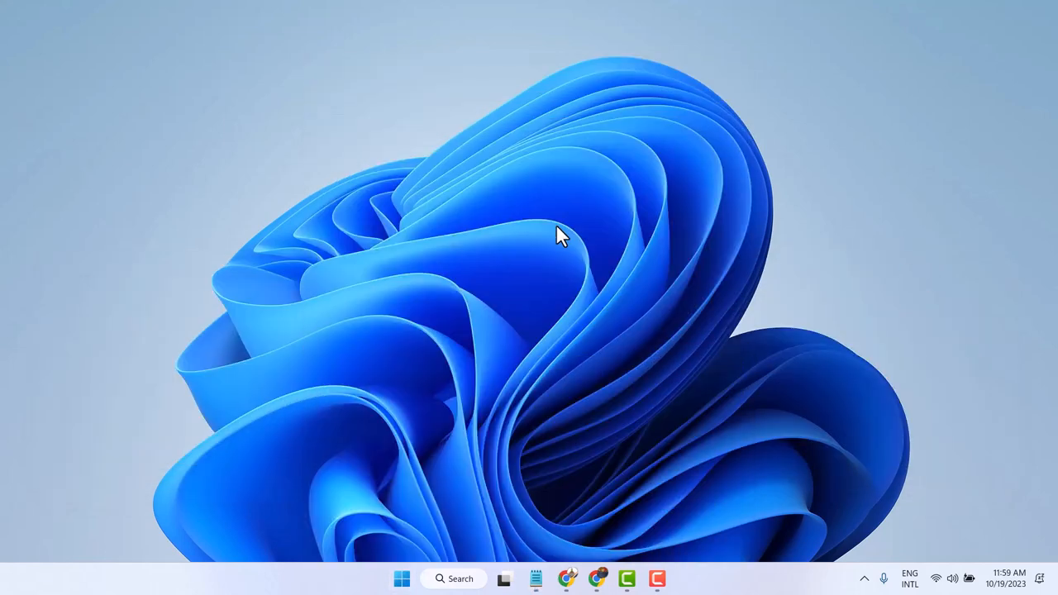
# - Launch PowerPoint and start a new blank presentation with an empty title slide
pyautogui.click(658, 578)
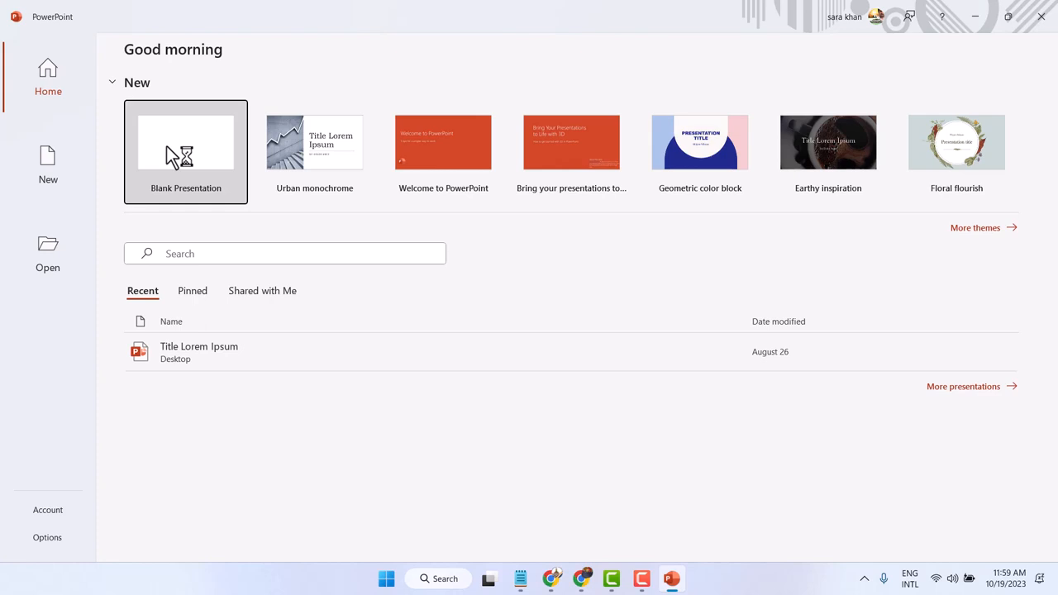
pyautogui.click(185, 142)
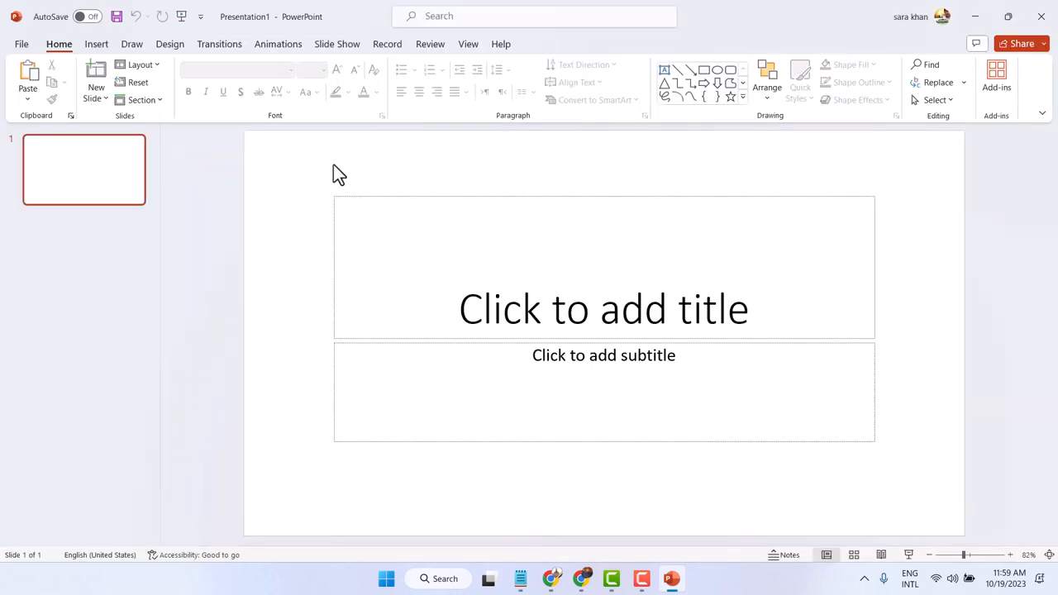
# - Delete the title and subtitle placeholders so the first slide is an empty canvas
pyautogui.click(604, 309)
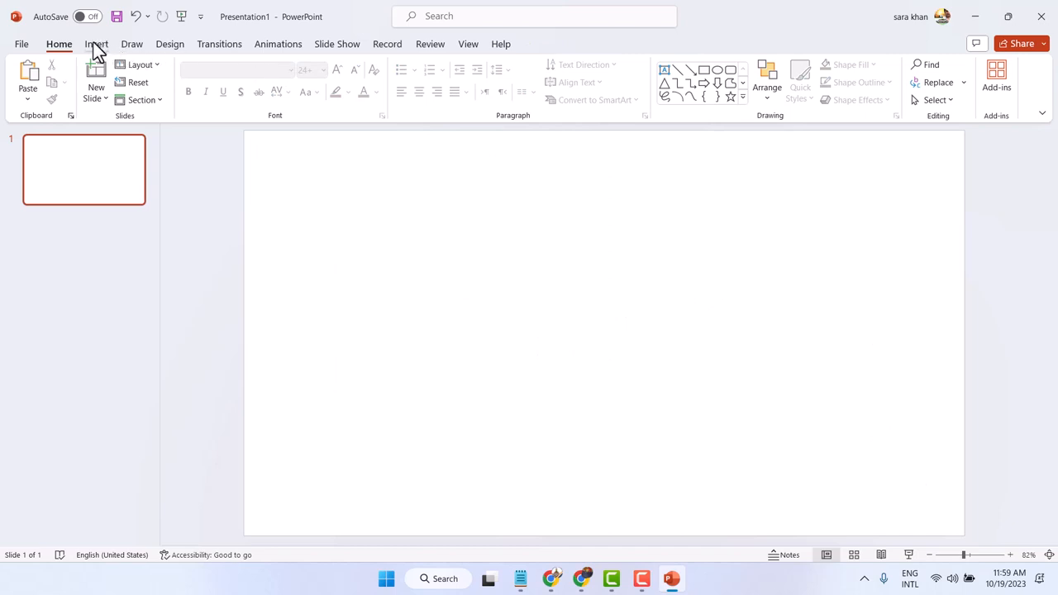
pyautogui.click(96, 43)
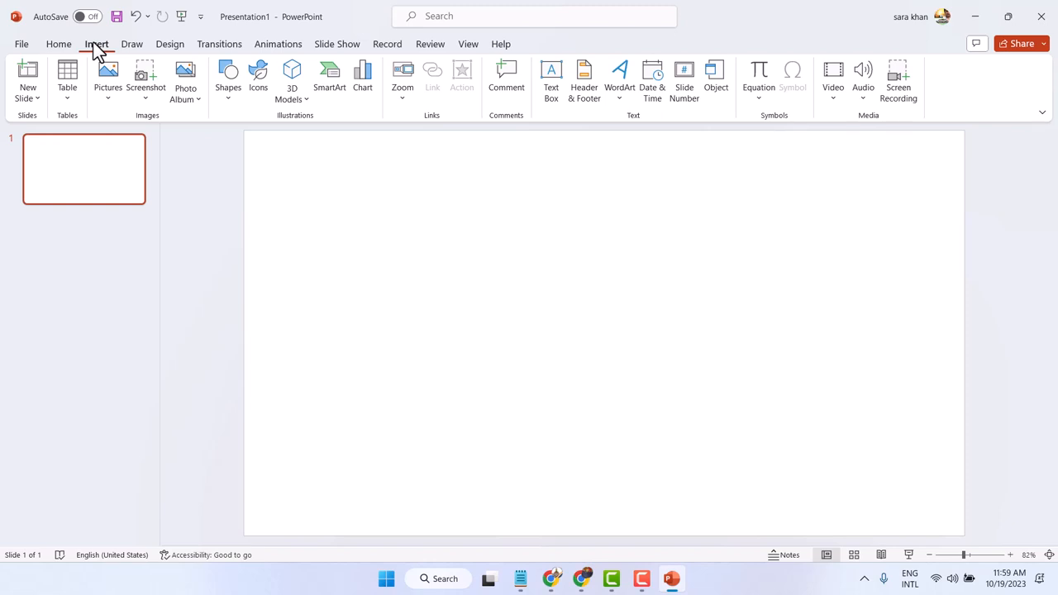
pyautogui.click(60, 43)
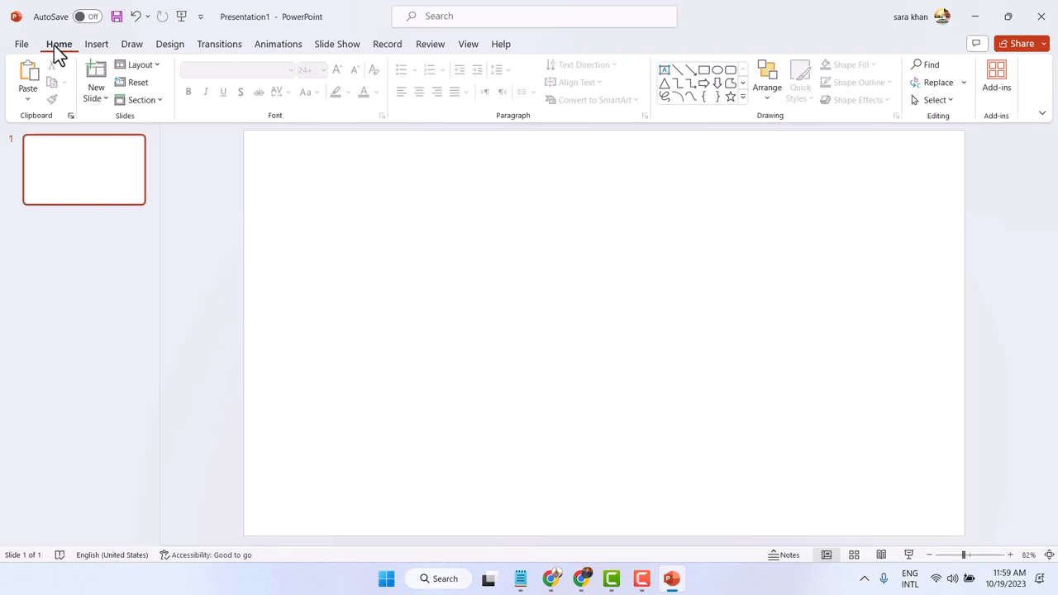
pyautogui.moveTo(995, 75)
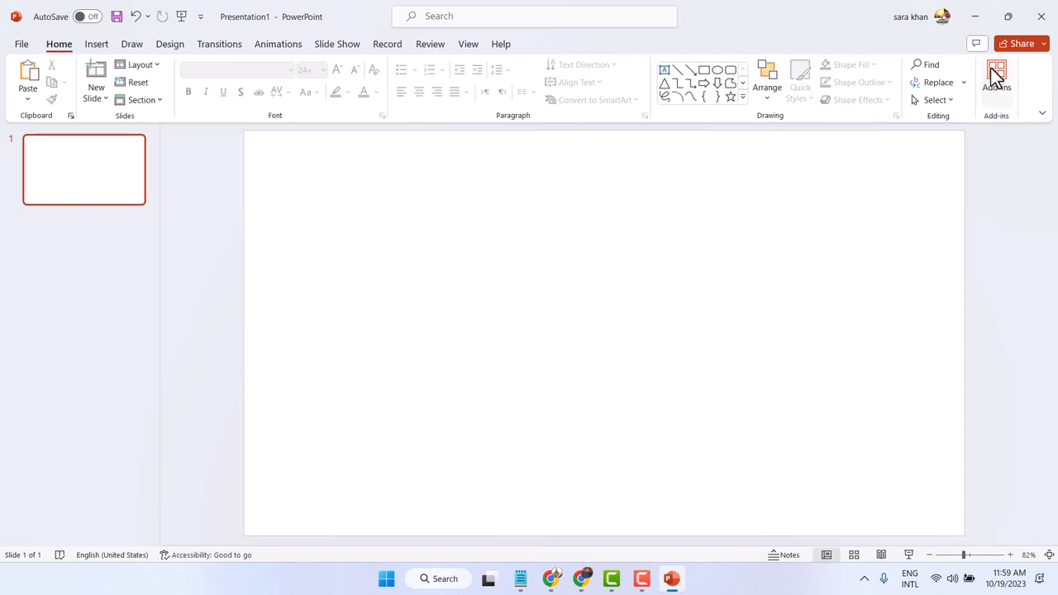
# - Bring up the Office Add-ins store from the Home tab's Add-ins panel via Get Add-ins
pyautogui.click(995, 74)
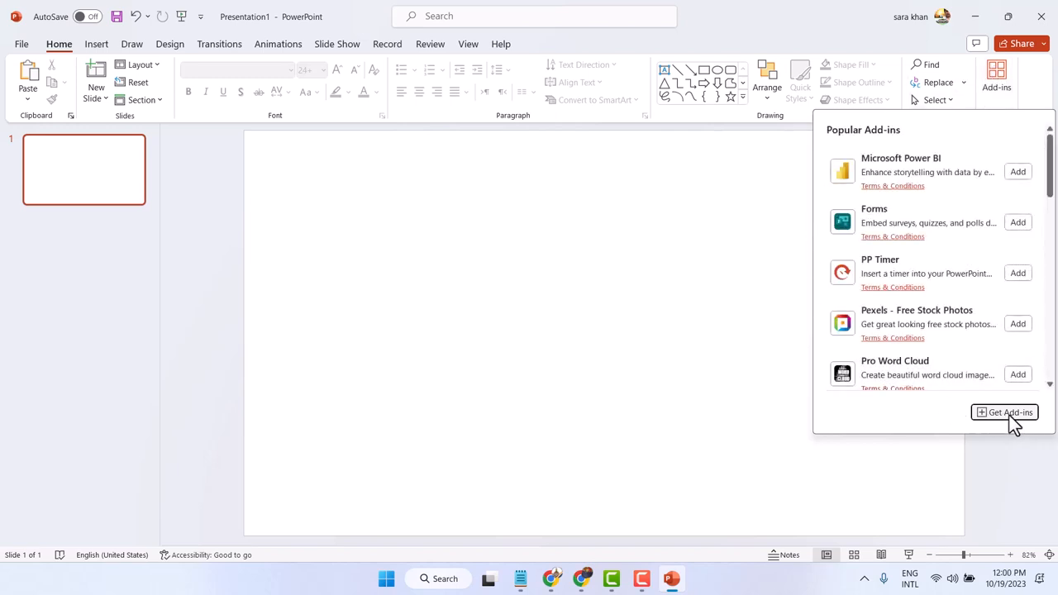
pyautogui.moveTo(1005, 412)
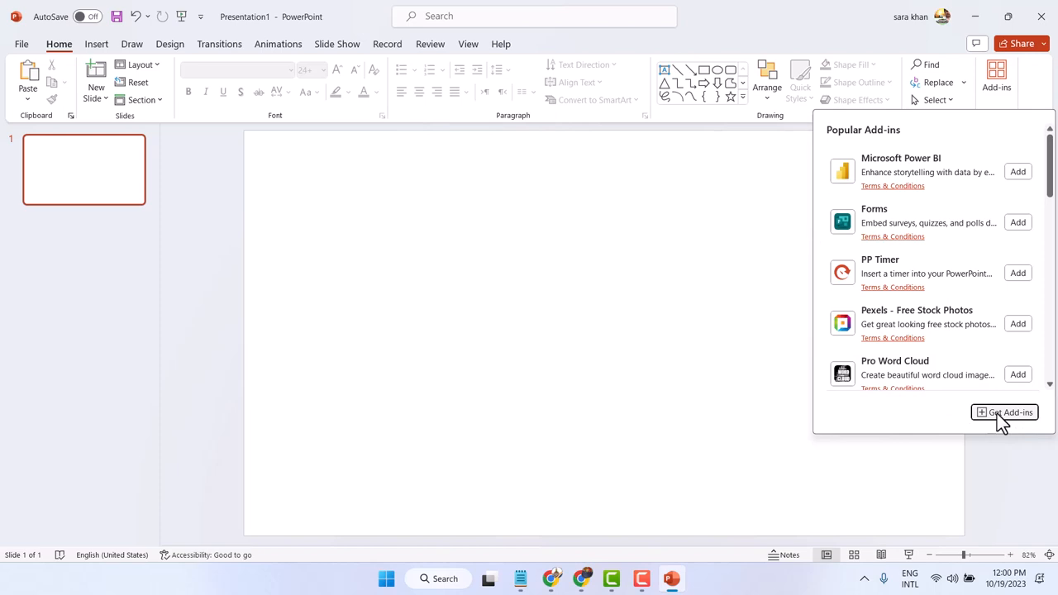
pyautogui.click(1004, 411)
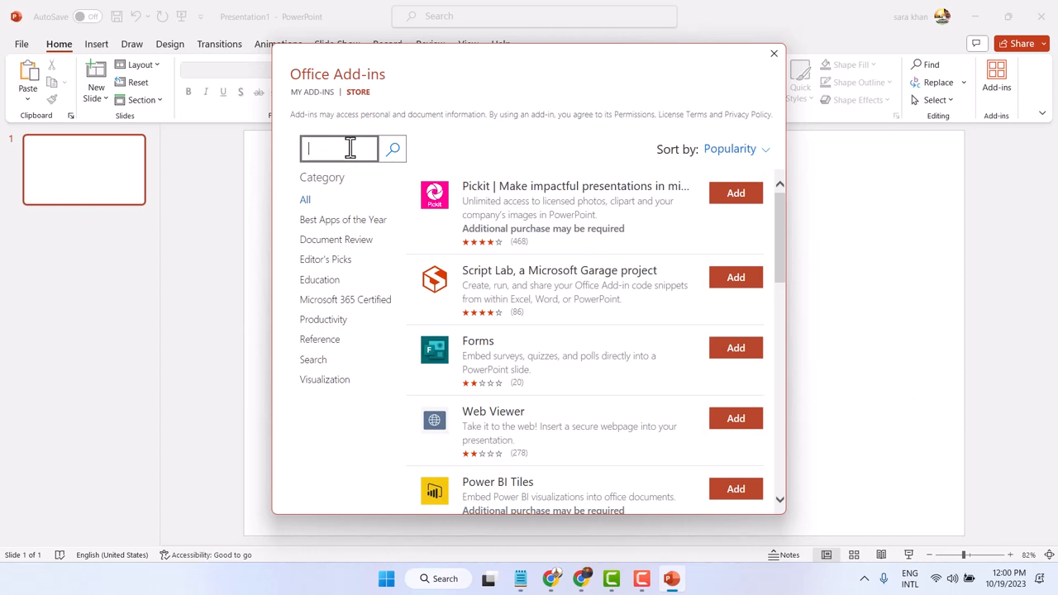
# - Search the add-ins store for 'timer' and browse results like PP Timer, Ubi Timer and EasyTimer
pyautogui.write('time')
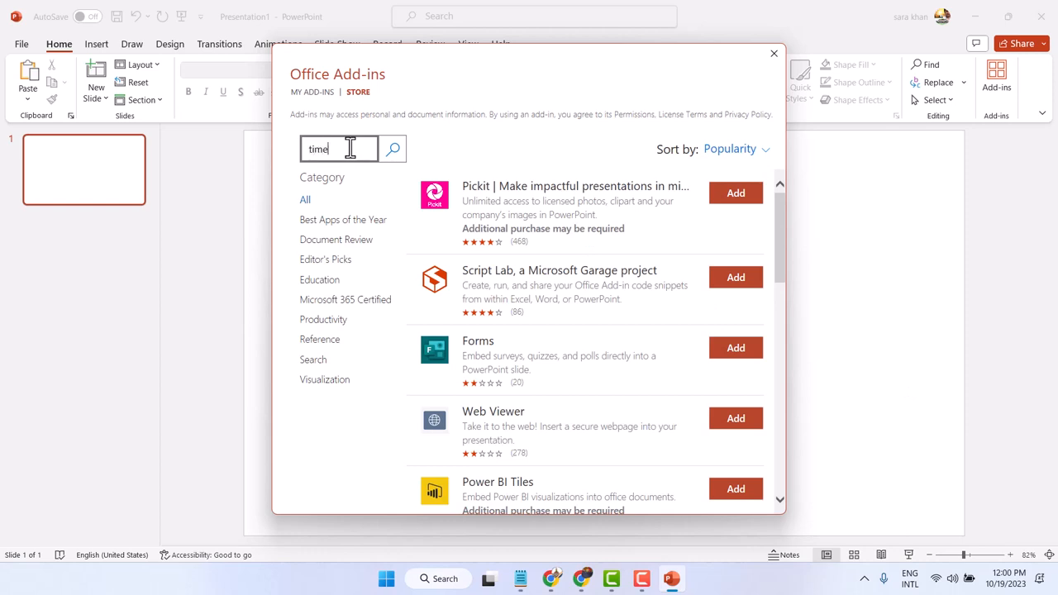
pyautogui.write('r')
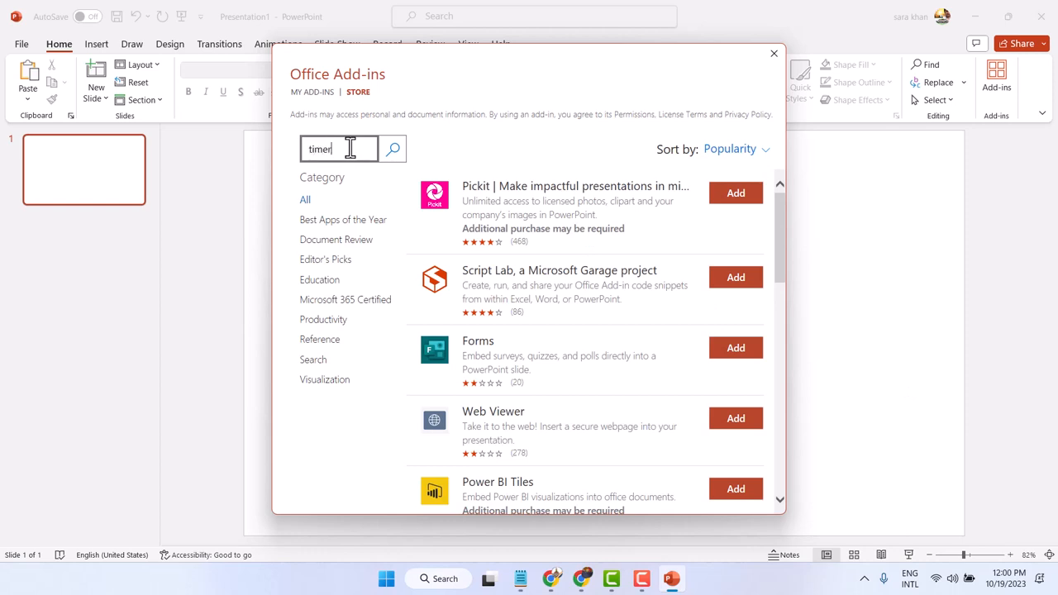
pyautogui.click(393, 149)
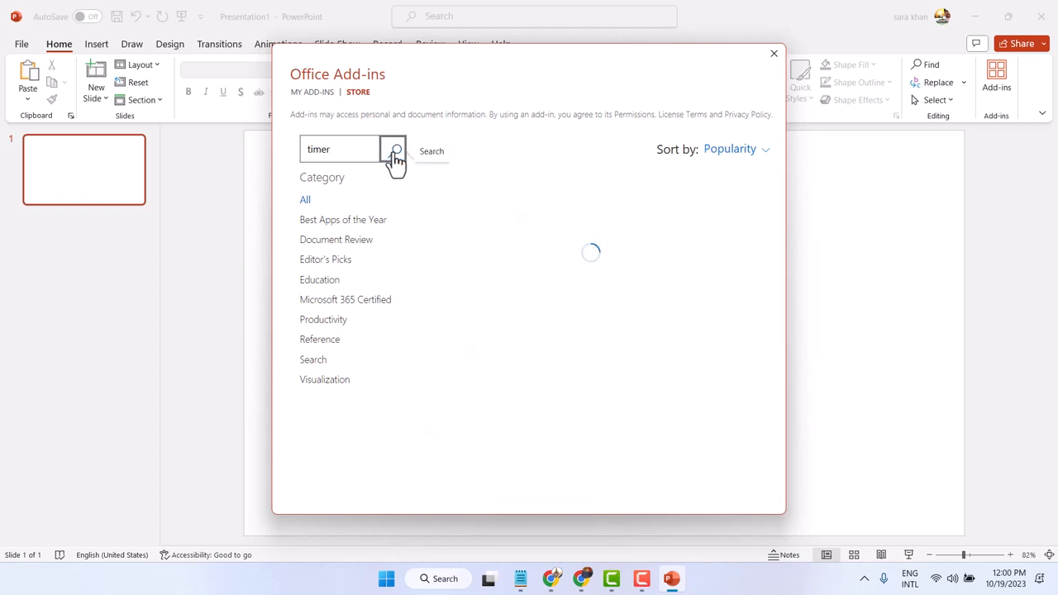
pyautogui.click(394, 151)
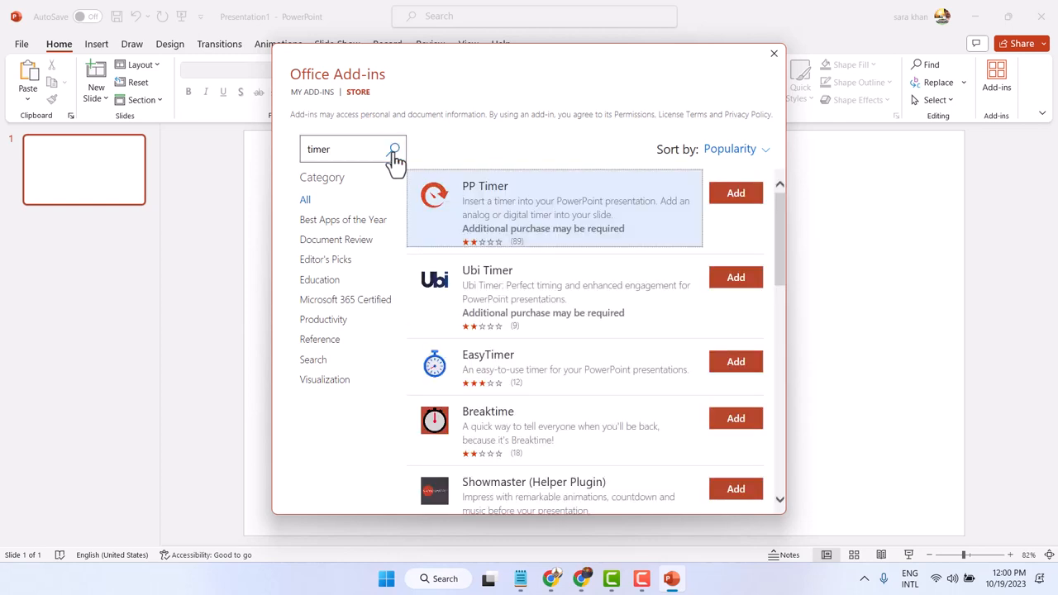
pyautogui.moveTo(608, 273)
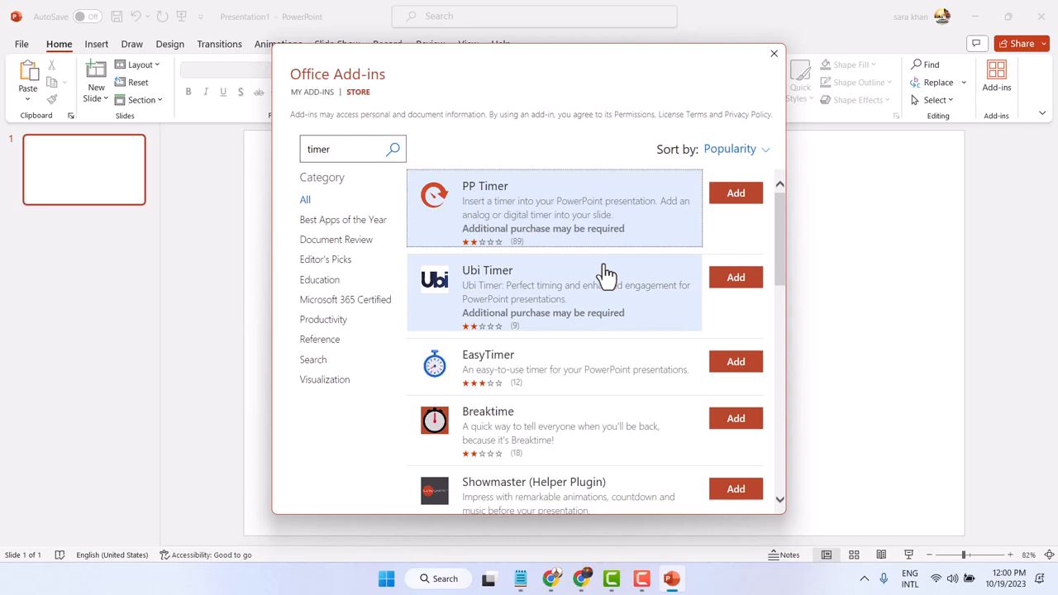
pyautogui.scroll(-3)
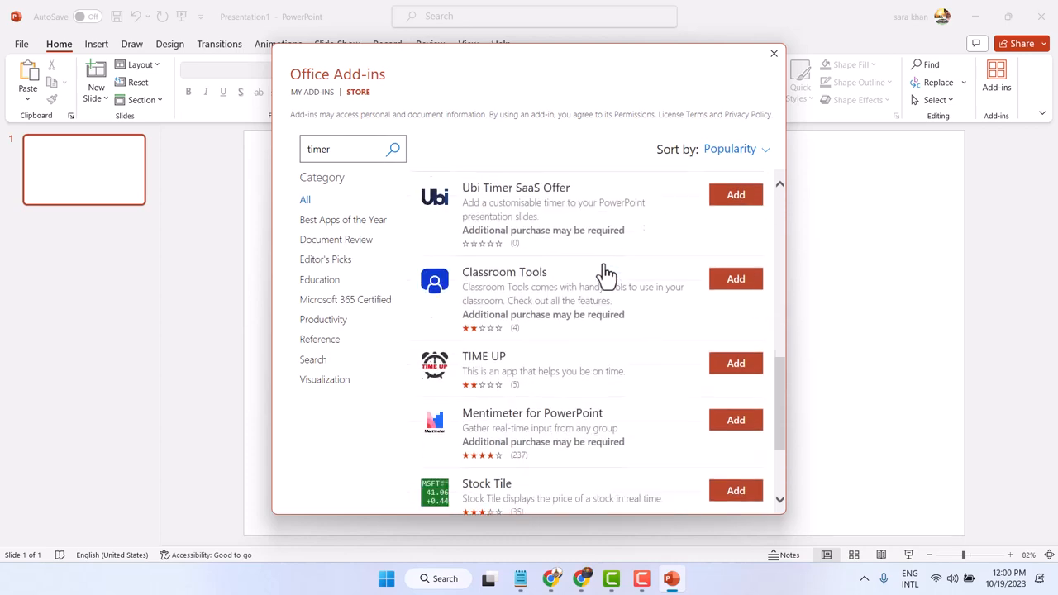
pyautogui.scroll(3)
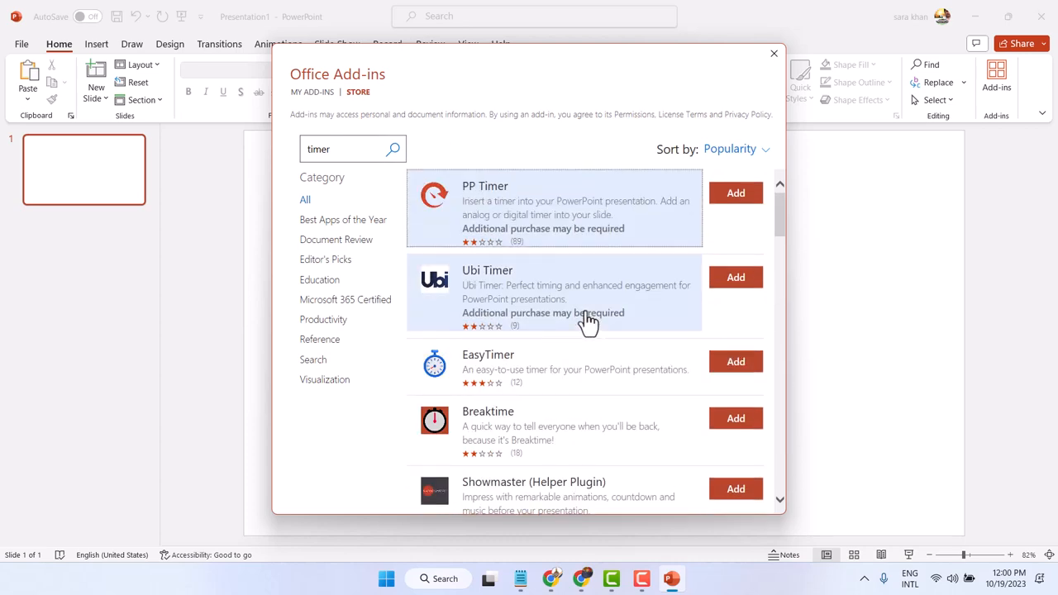
pyautogui.moveTo(582, 410)
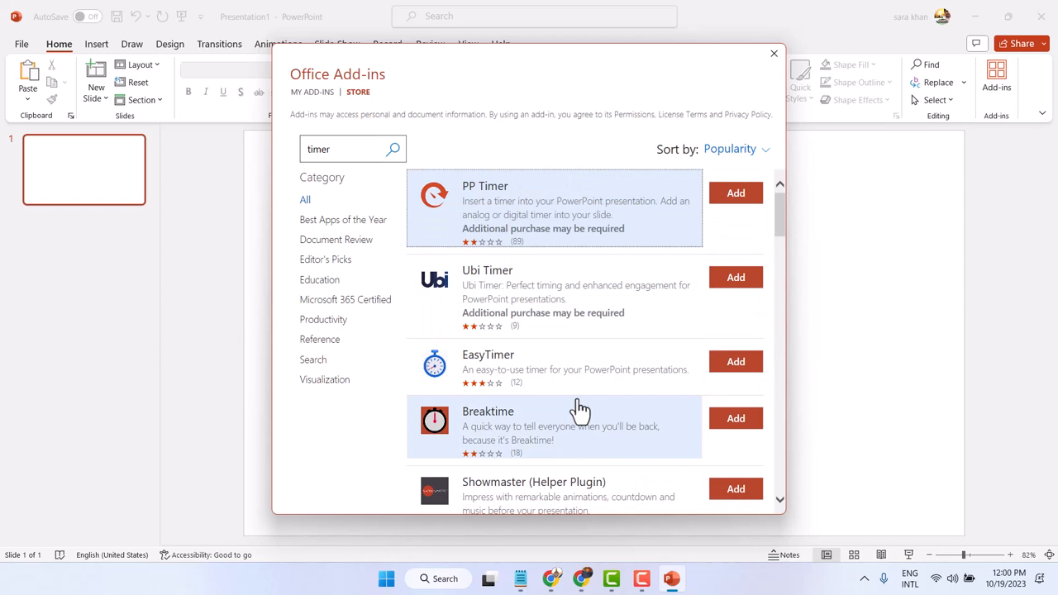
pyautogui.moveTo(735, 416)
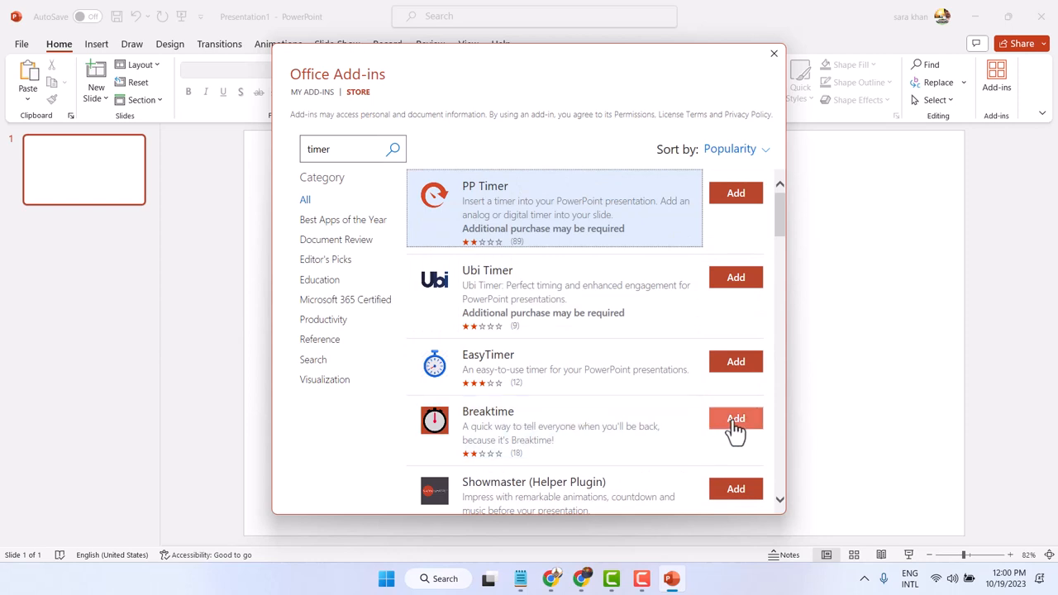
# - Add the Breaktime add-in, accepting its license, placing a 01:00 countdown timer on the slide
pyautogui.click(734, 418)
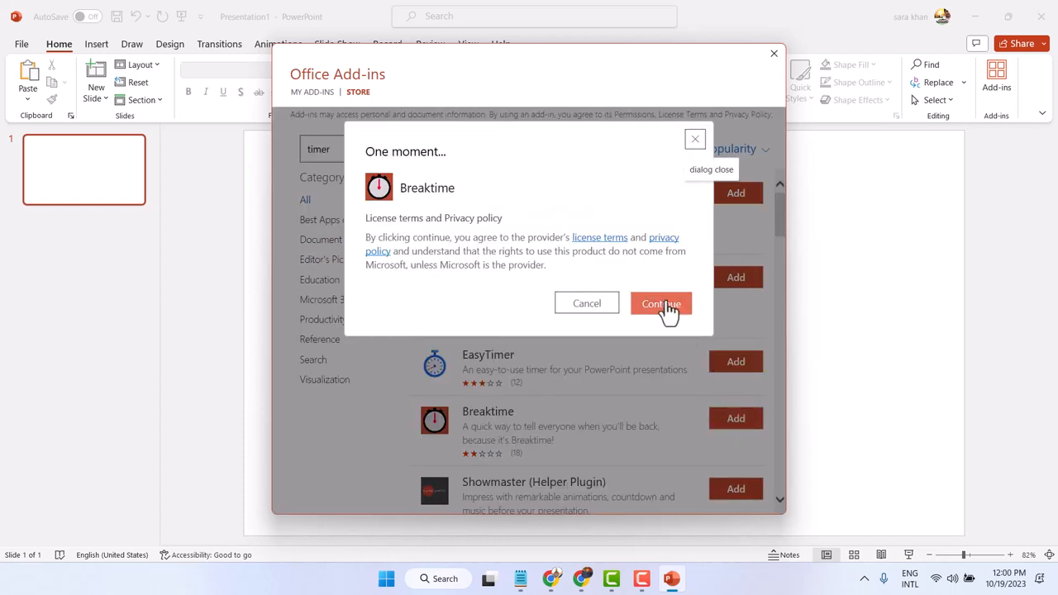
pyautogui.click(661, 304)
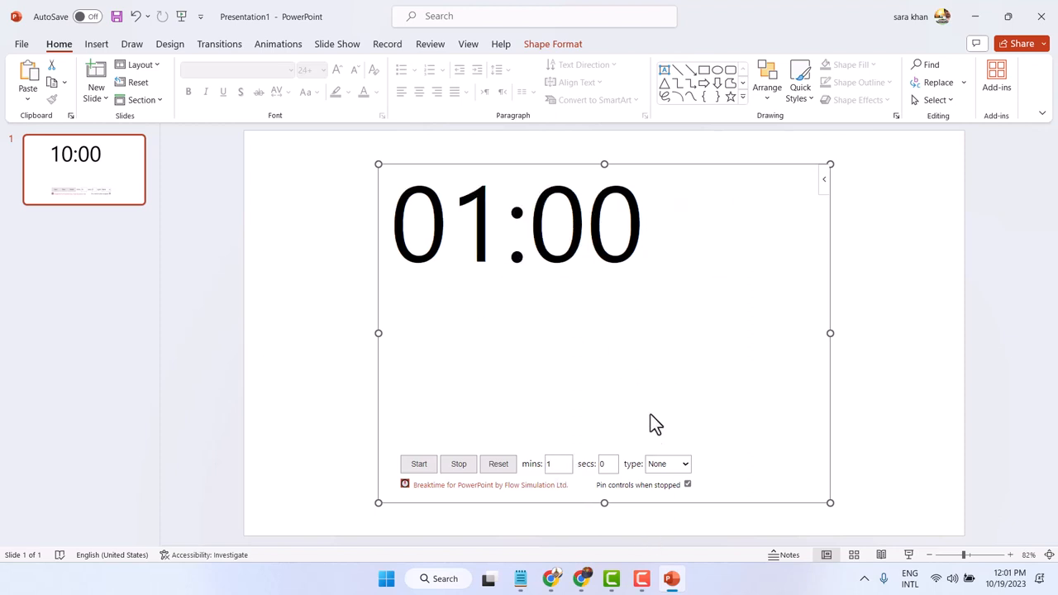
# - Set the Breaktime timer type to Tea, start the one-minute countdown, and shrink it from its corner
pyautogui.click(668, 463)
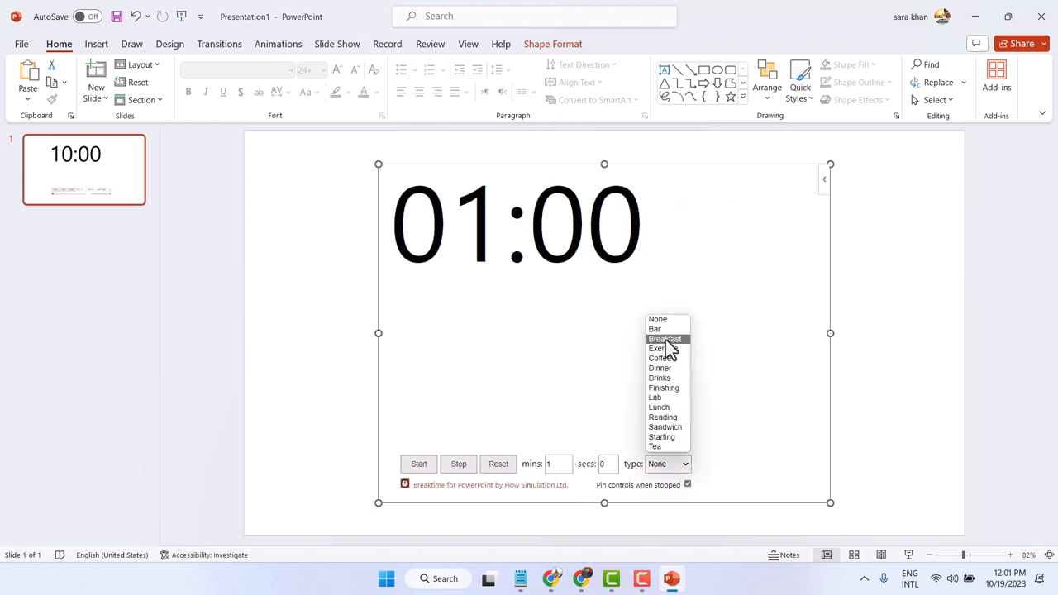
pyautogui.moveTo(661, 347)
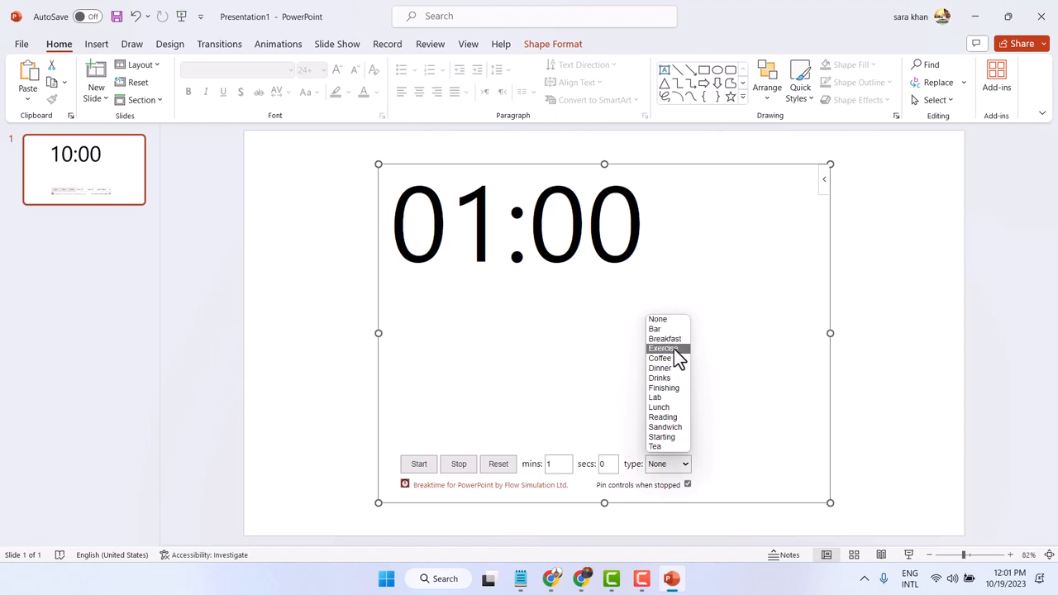
pyautogui.moveTo(669, 366)
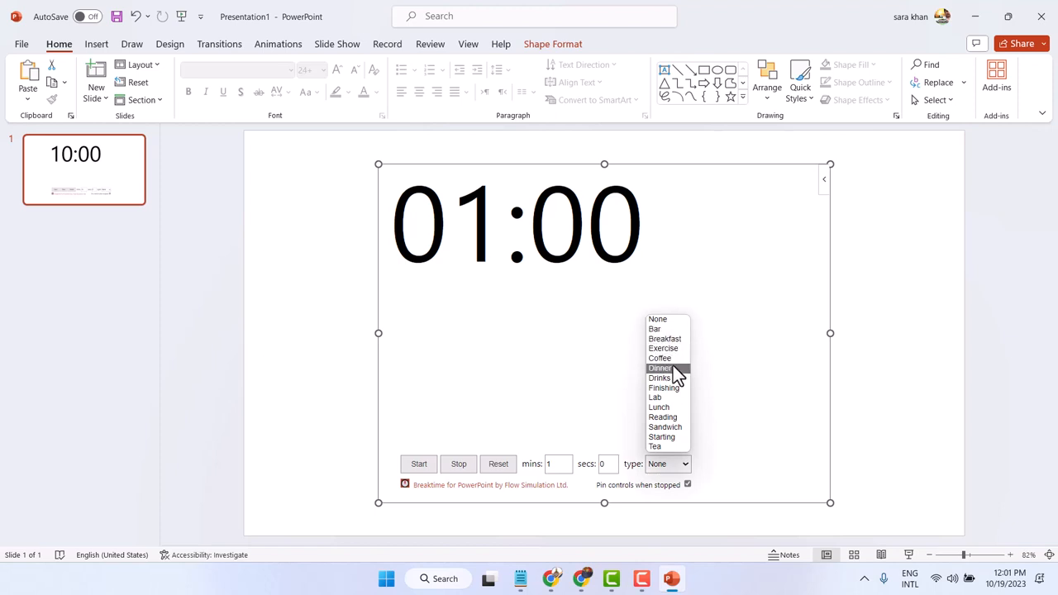
pyautogui.moveTo(661, 437)
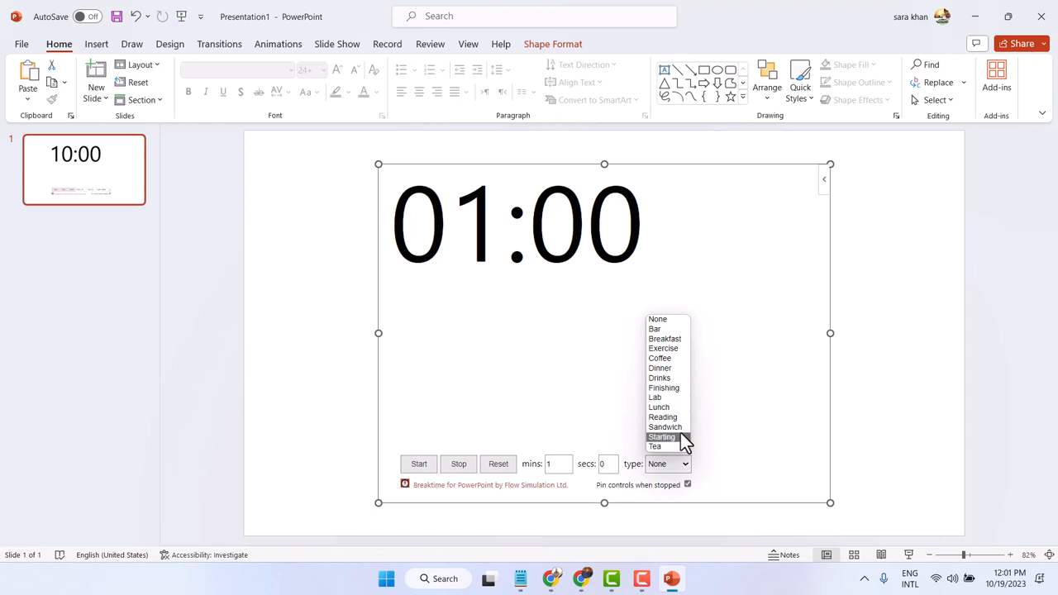
pyautogui.moveTo(664, 426)
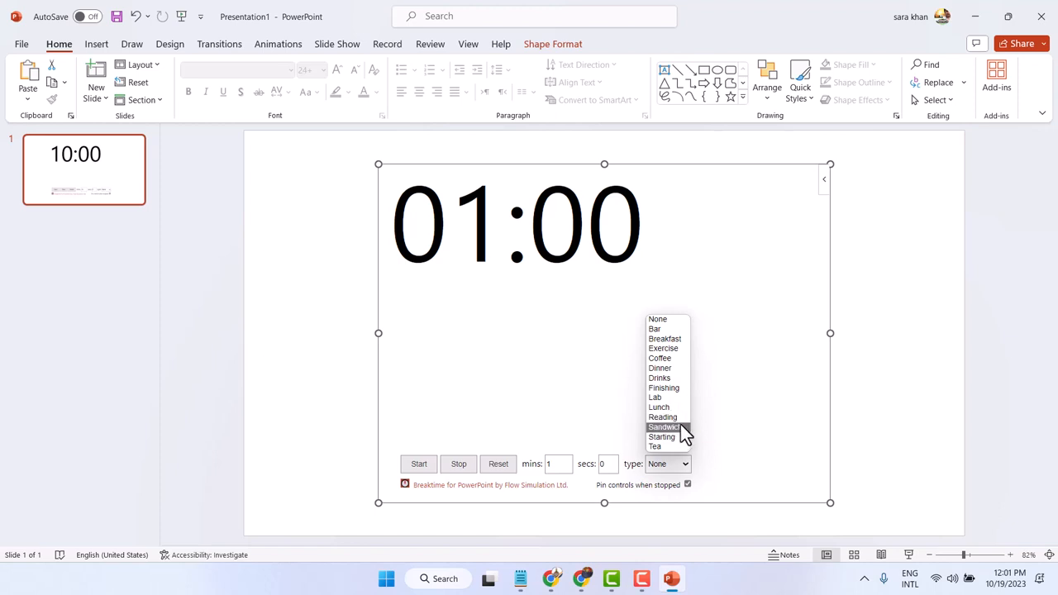
pyautogui.moveTo(661, 436)
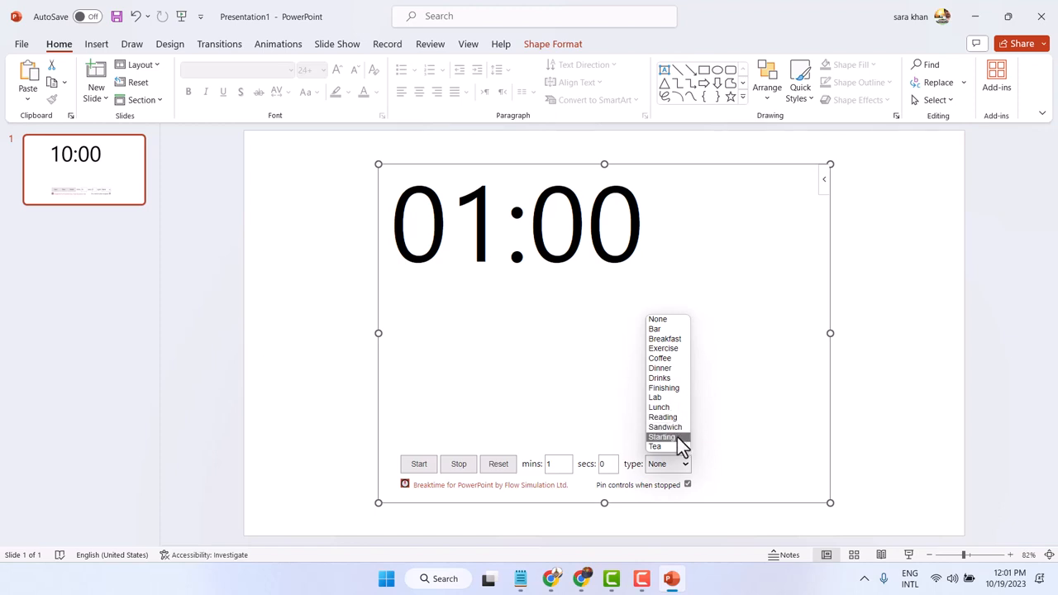
pyautogui.moveTo(658, 406)
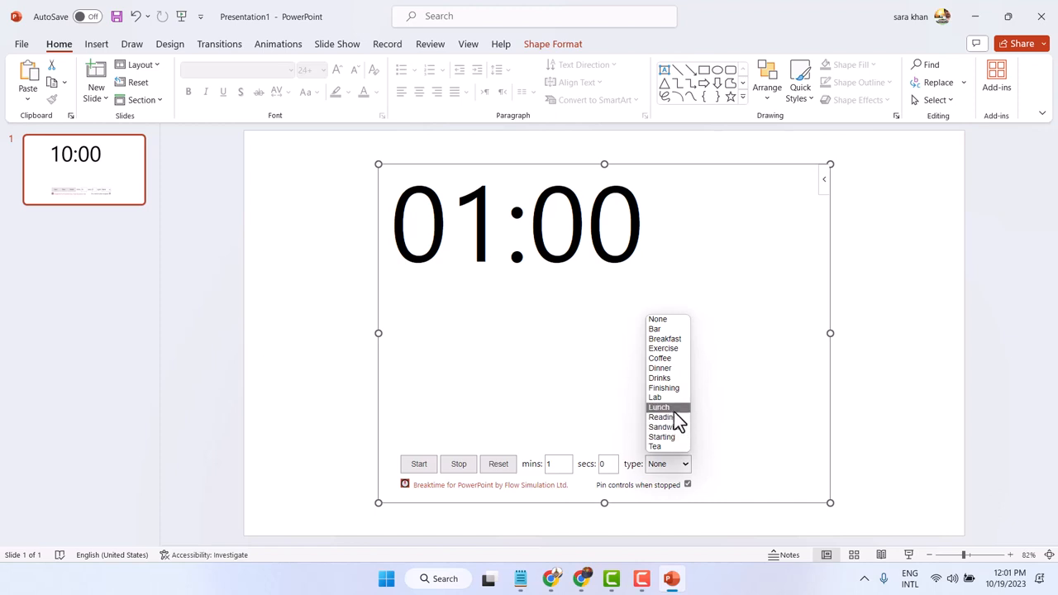
pyautogui.moveTo(664, 446)
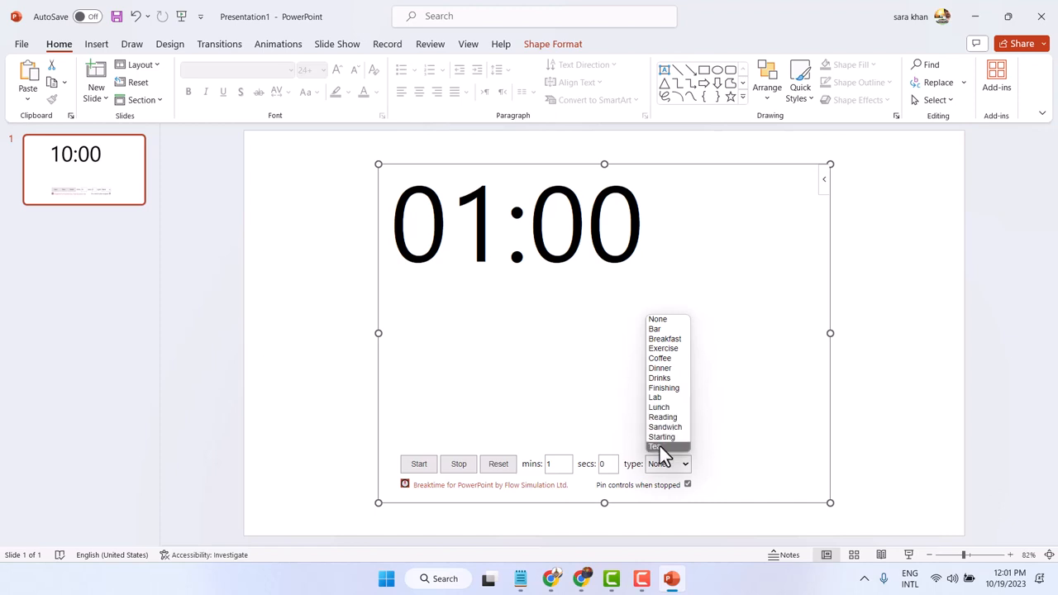
pyautogui.click(654, 446)
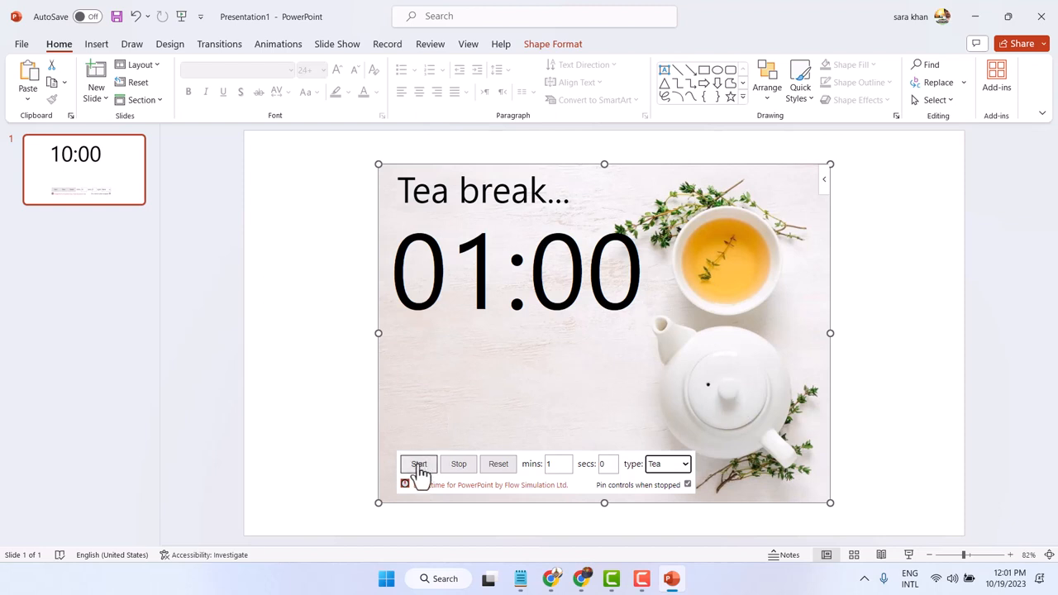
pyautogui.click(418, 463)
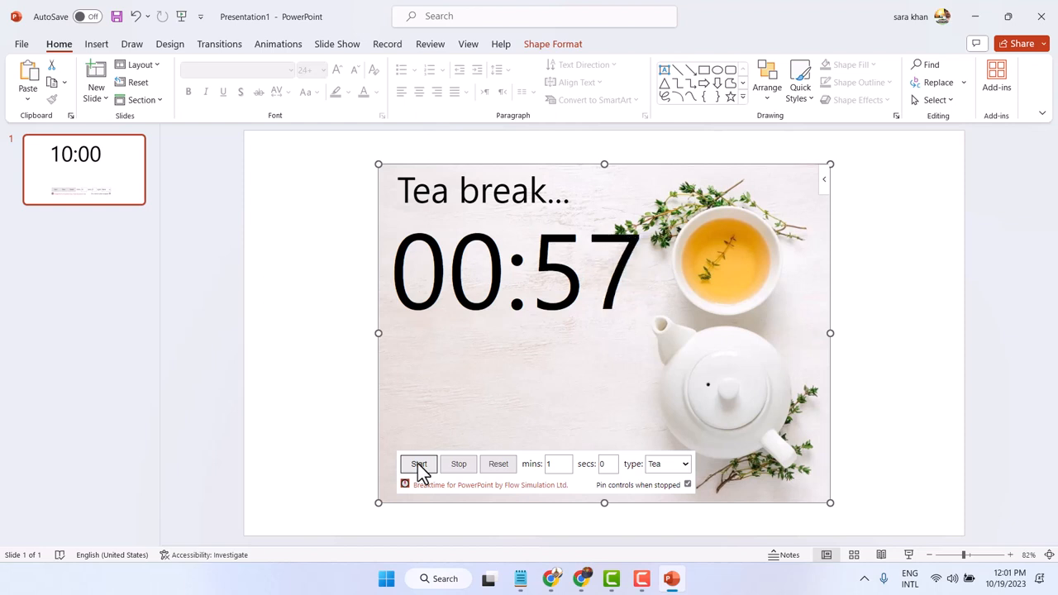
pyautogui.click(418, 463)
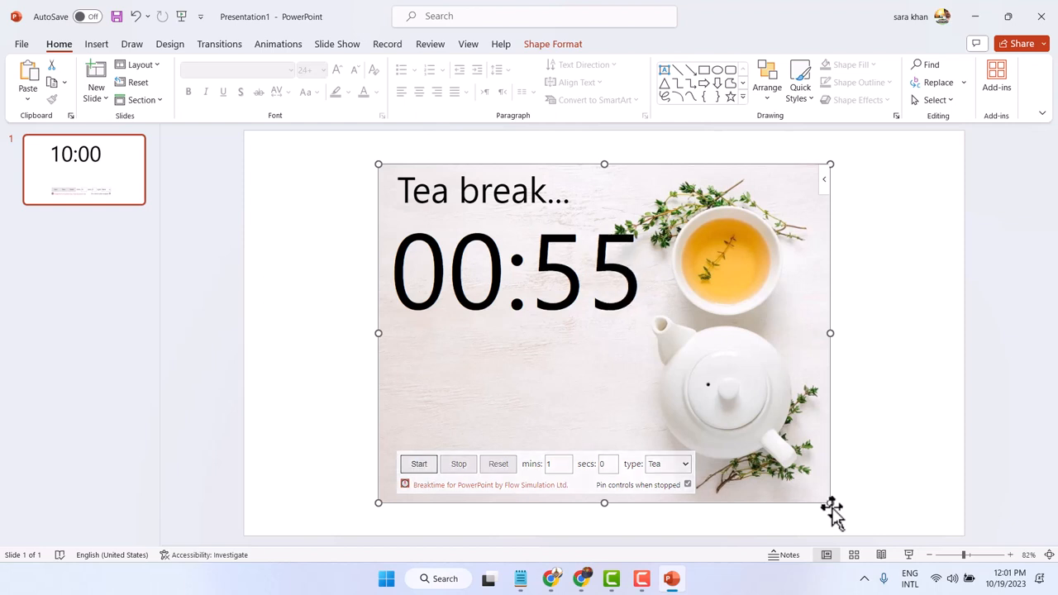
pyautogui.moveTo(829, 502); pyautogui.dragTo(697, 405)
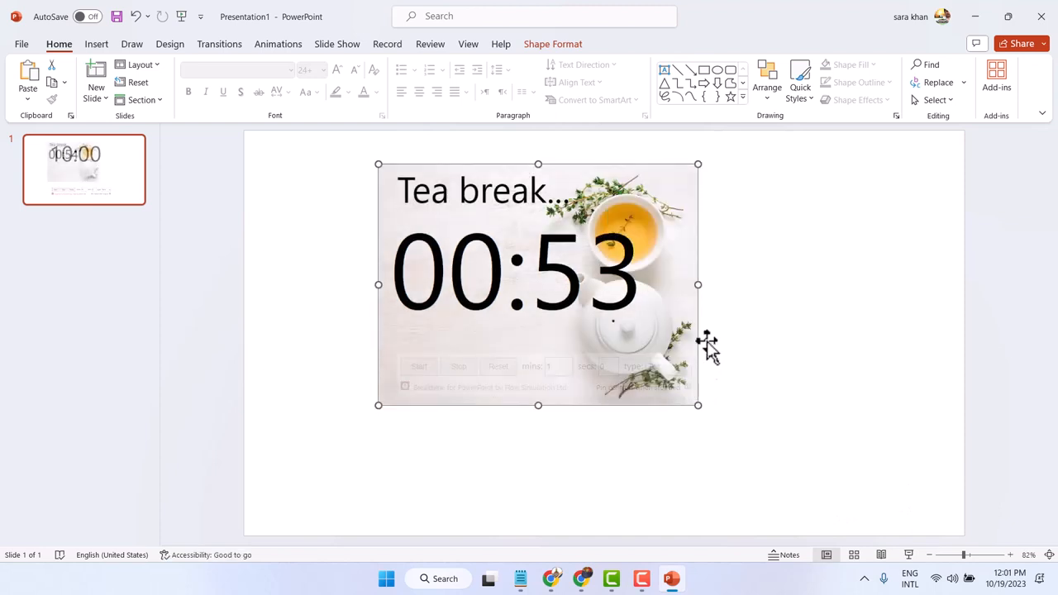
# - Stretch the running tea-break timer into a wider, shorter banner near the top of the slide
pyautogui.moveTo(697, 284); pyautogui.dragTo(823, 284)
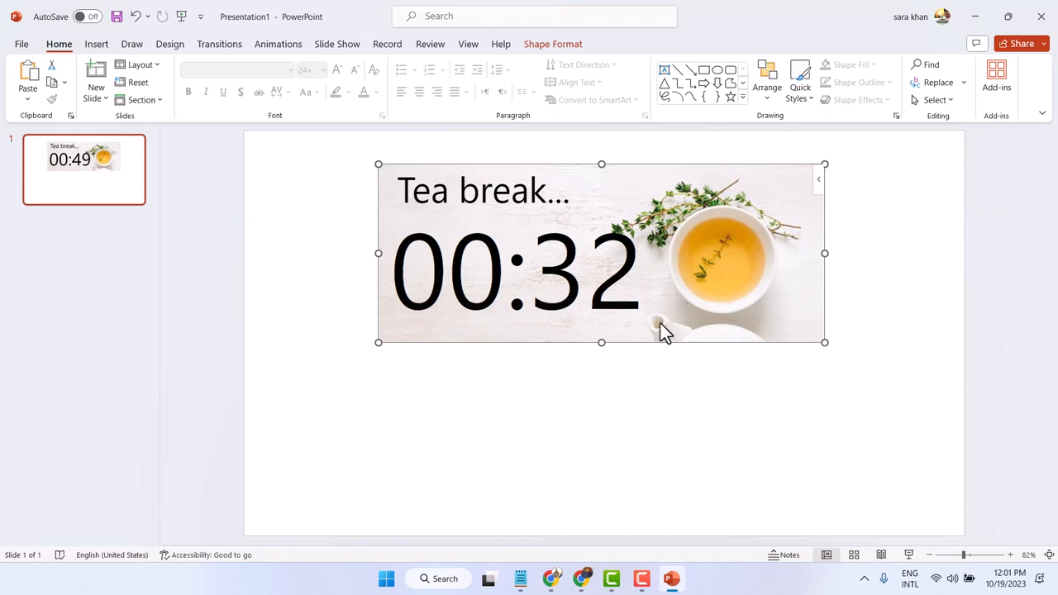
# - After the countdown reaches 00:00, switch the timer type to Dinner so it reads 'Dinner time...'
pyautogui.rightClick(661, 331)
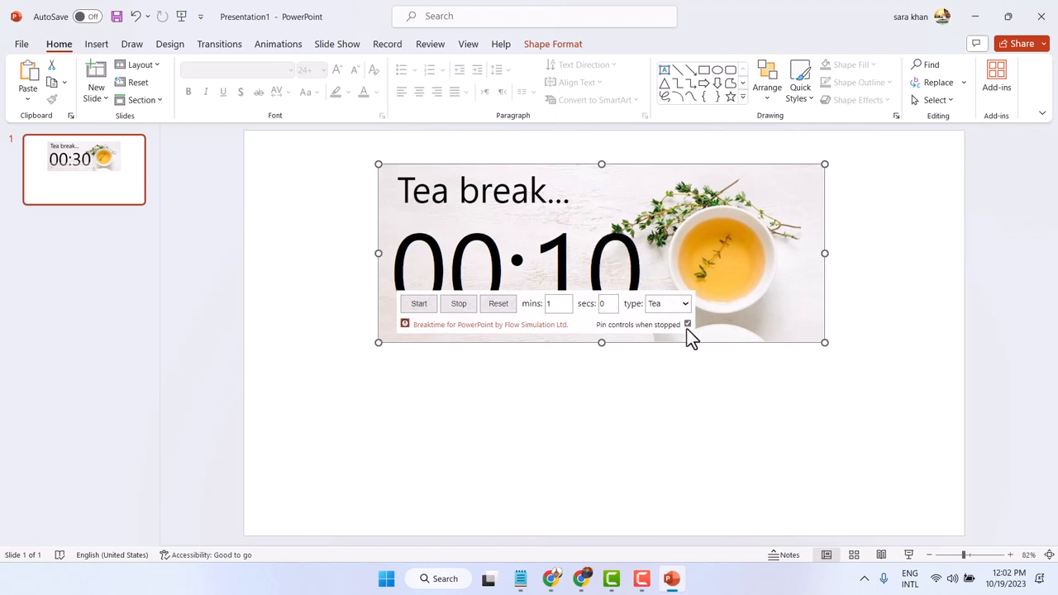
pyautogui.moveTo(687, 324)
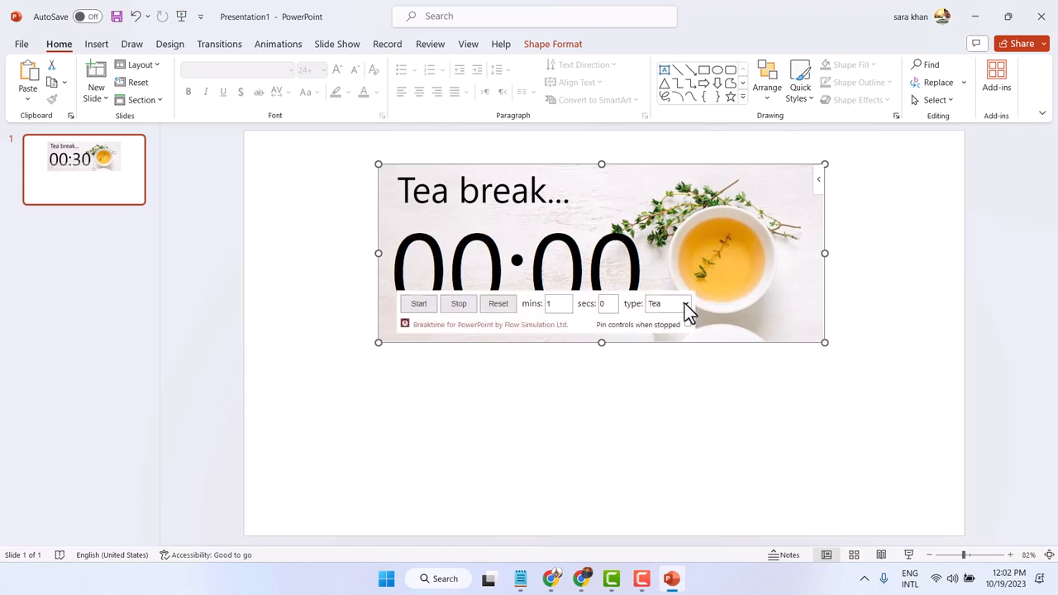
pyautogui.click(686, 304)
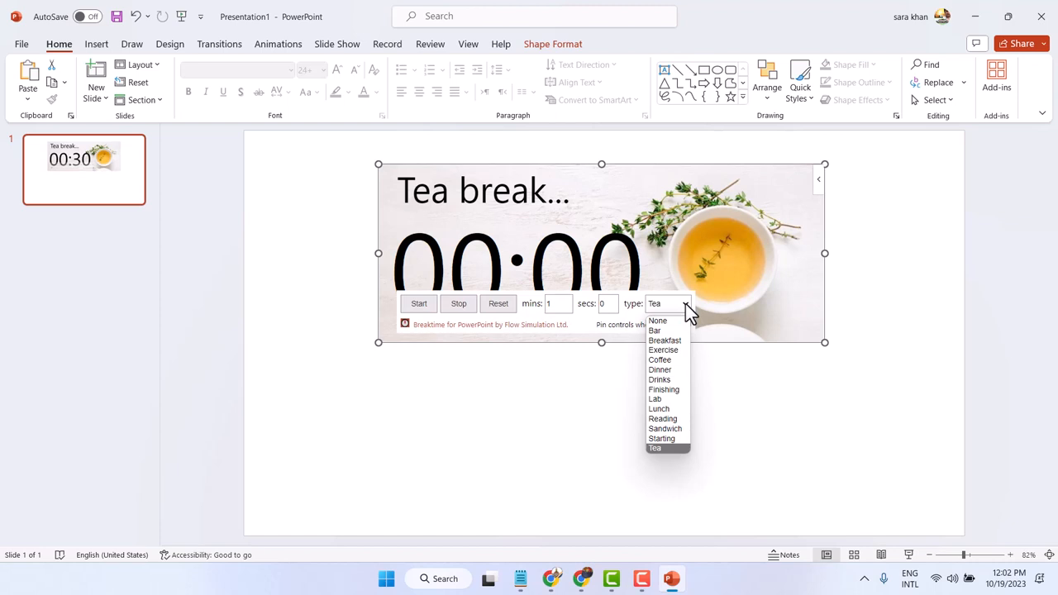
pyautogui.click(659, 370)
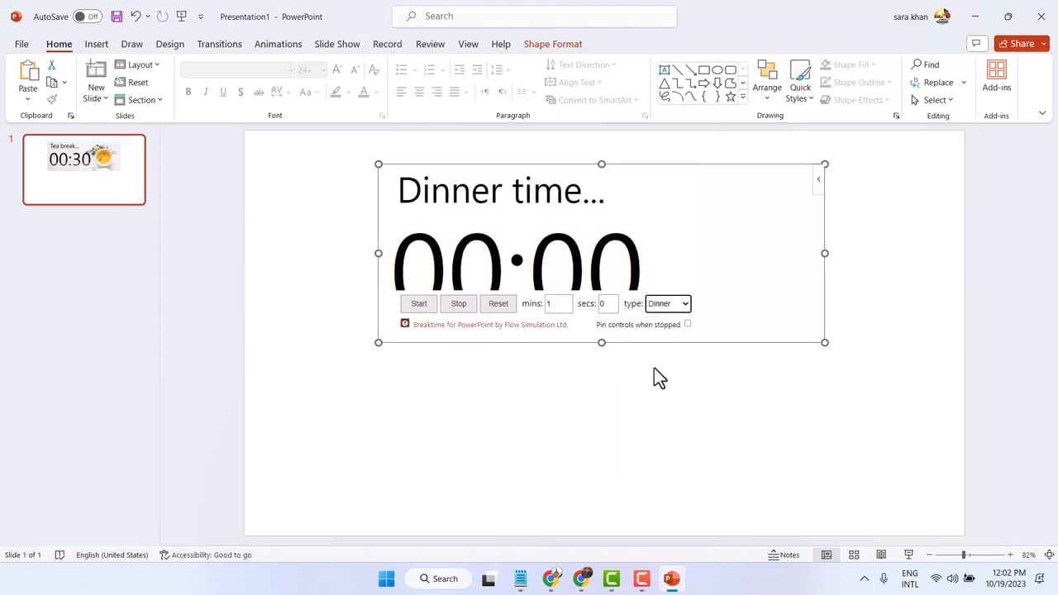